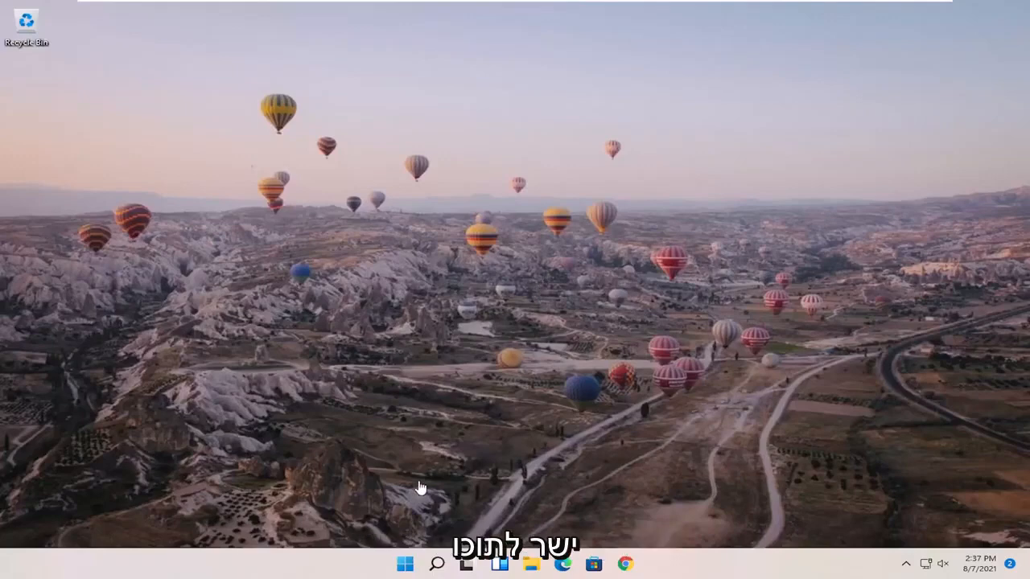
Search Windows for 'disk management' to surface 'Create and format hard disk partitions'
{"action": "left_click", "coordinate": [434, 563]}
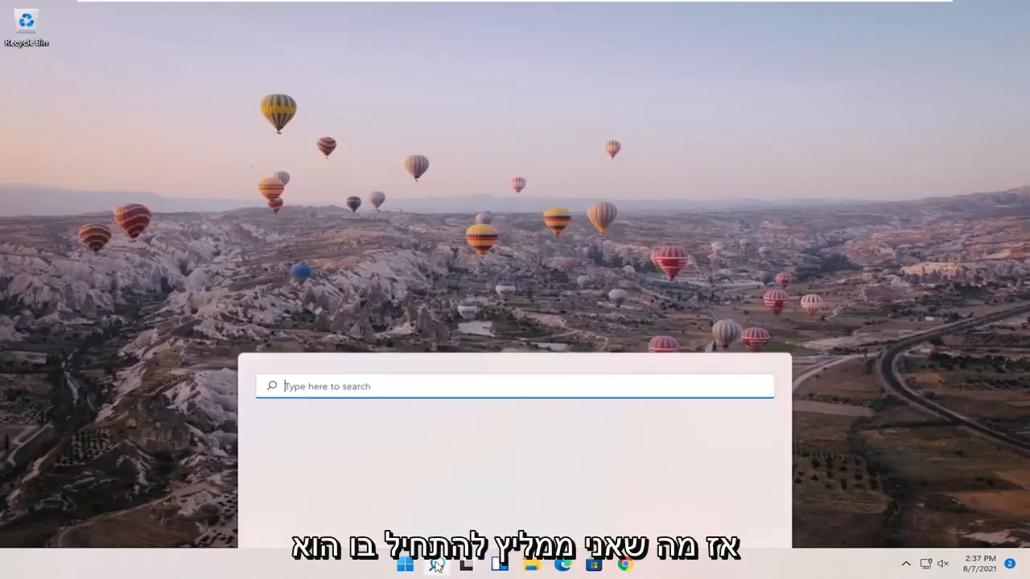
{"action": "left_click", "coordinate": [434, 563]}
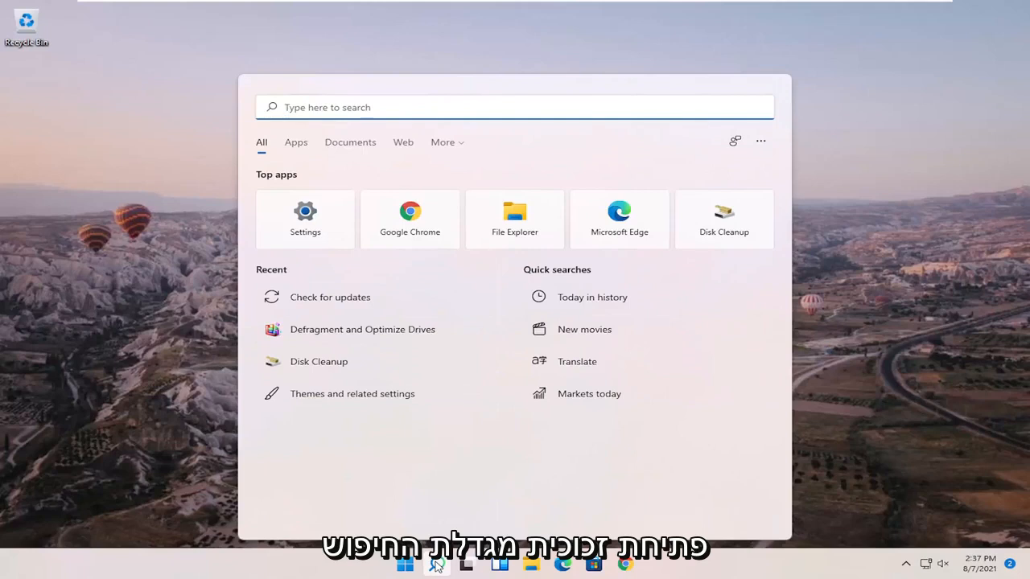
{"action": "type", "text": "disk management"}
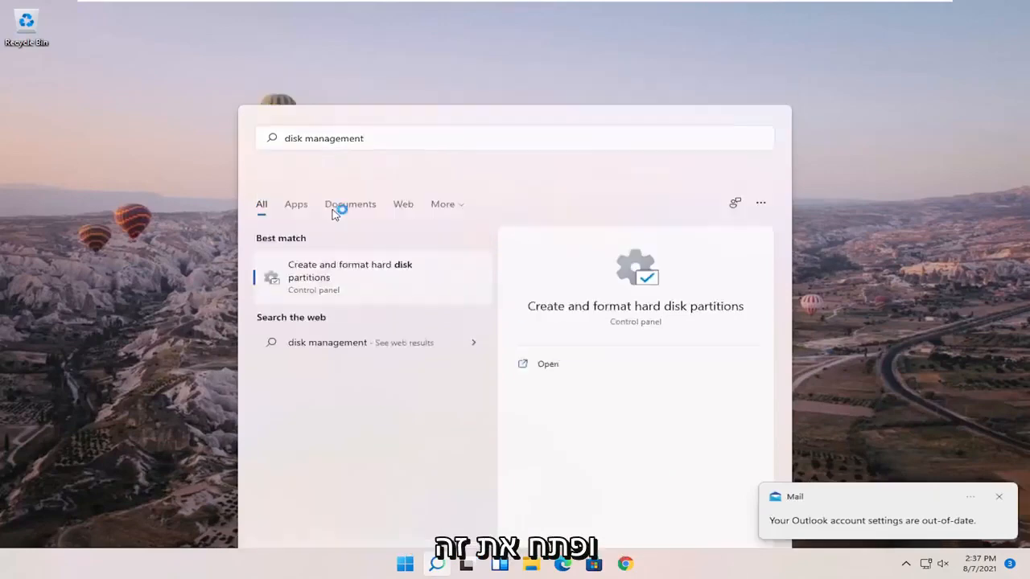
Launch Disk Management and review the C:, recovery, and System Reserved volumes on Disk 0
{"action": "left_click", "coordinate": [547, 363]}
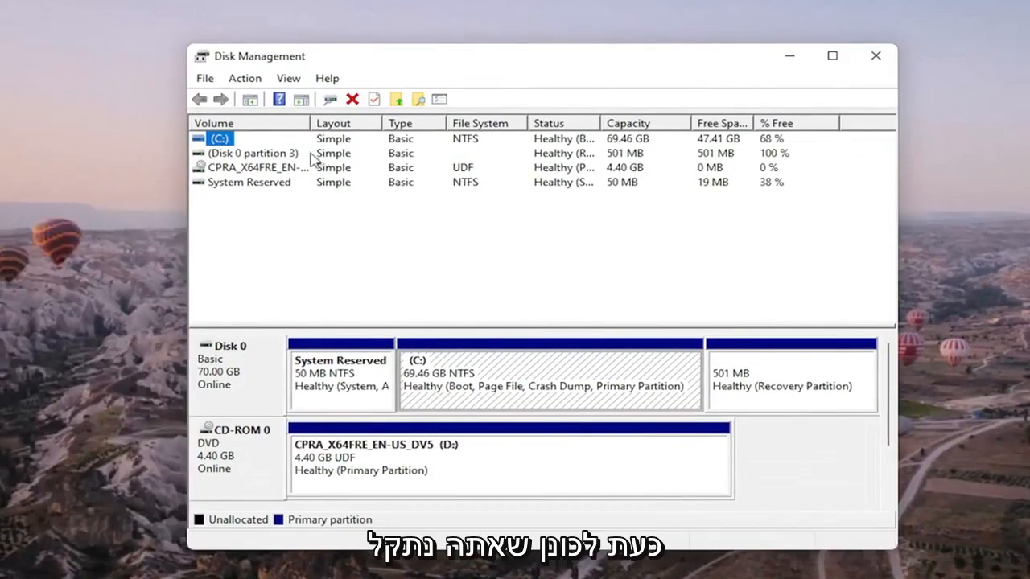
{"action": "left_click", "coordinate": [251, 153]}
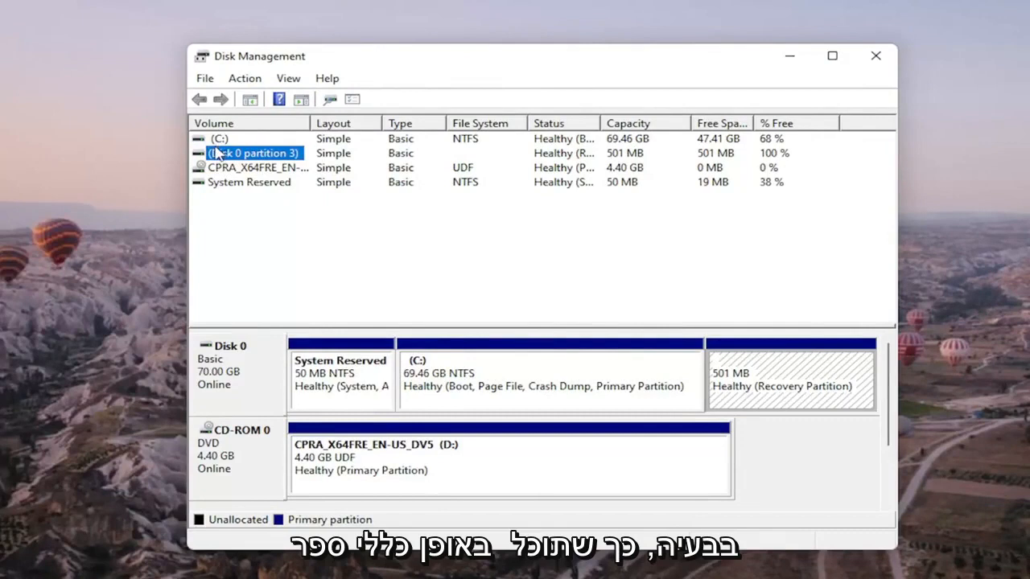
{"action": "left_click", "coordinate": [219, 139]}
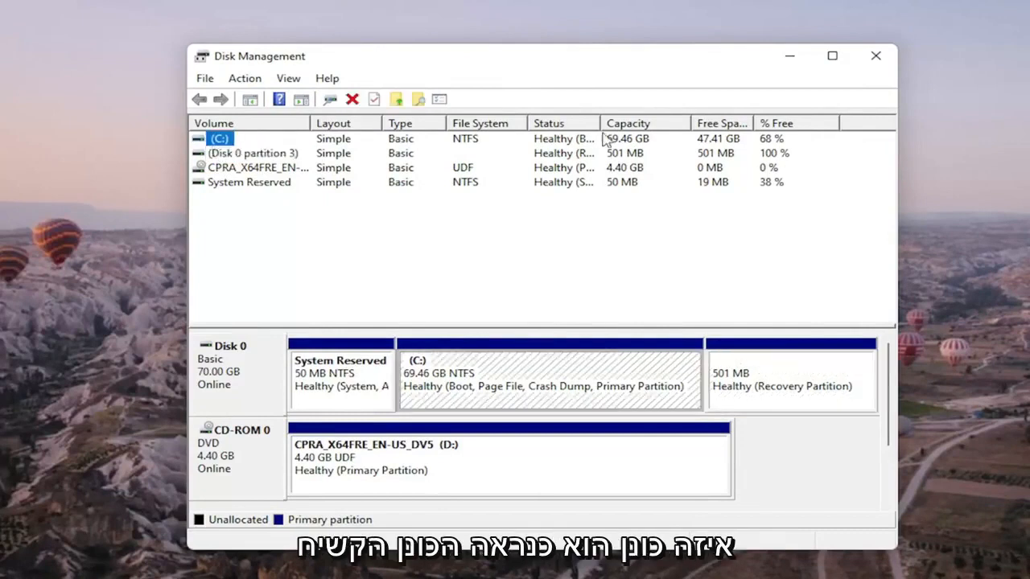
{"action": "mouse_move", "coordinate": [645, 170]}
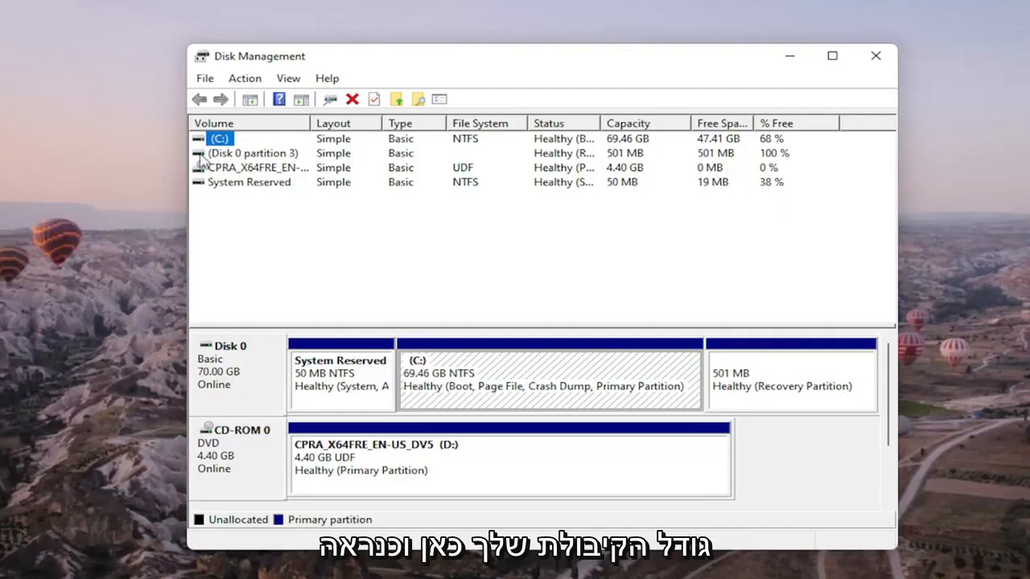
{"action": "left_click", "coordinate": [247, 182]}
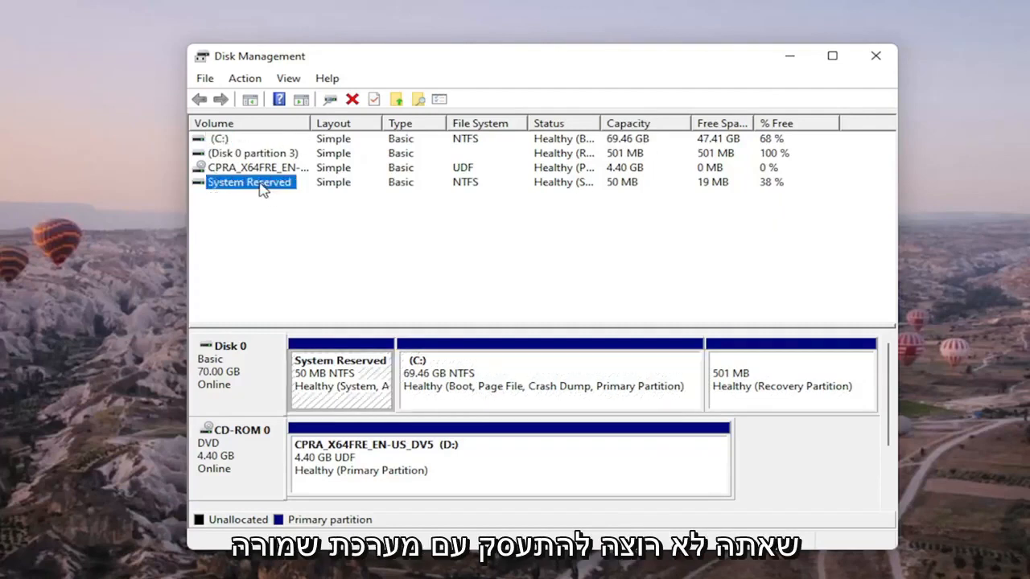
{"action": "left_click", "coordinate": [242, 153]}
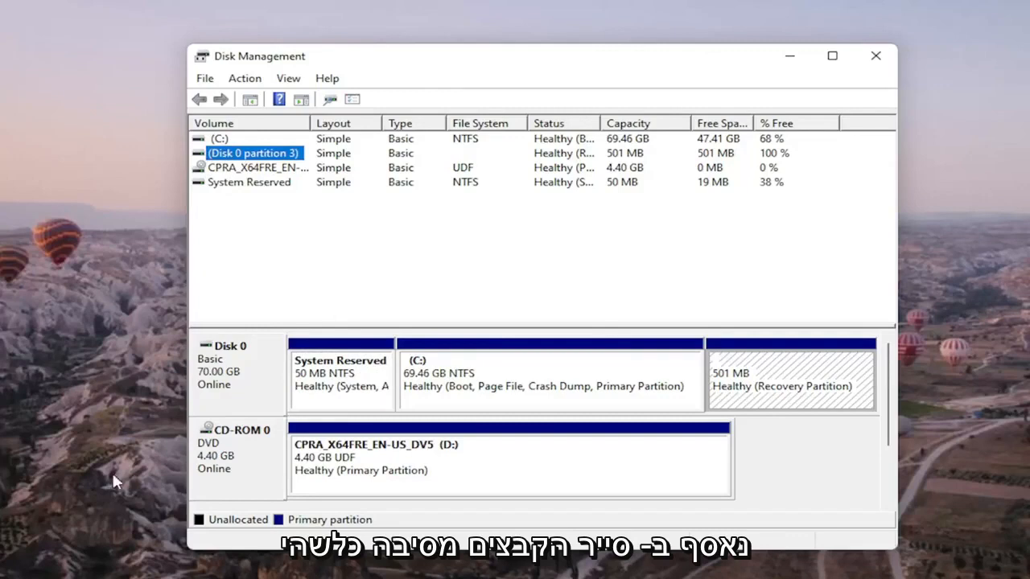
{"action": "double_click", "coordinate": [254, 152]}
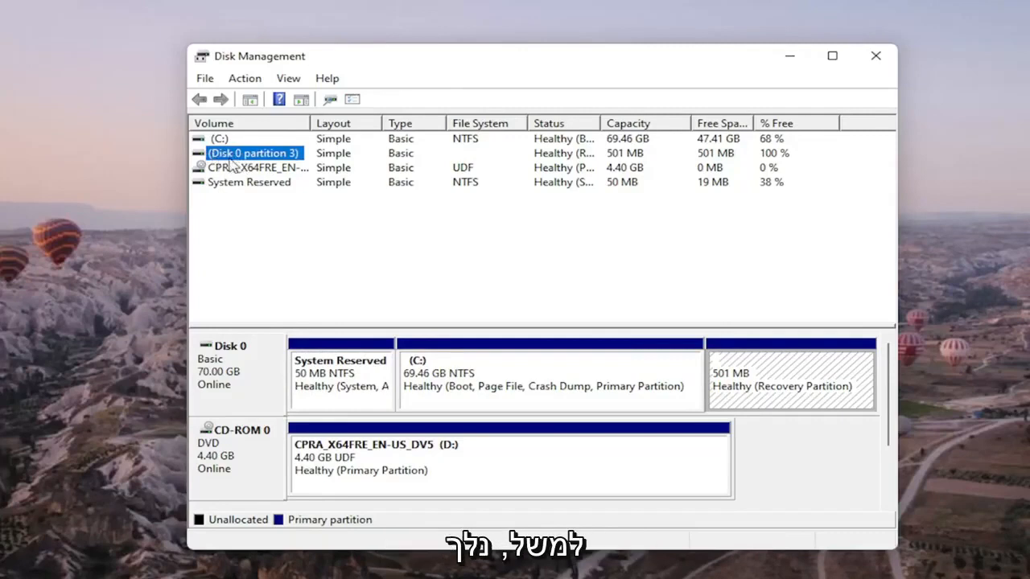
Bring up Change Drive Letter and Paths for the CPRA DVD volume currently lettered D:
{"action": "right_click", "coordinate": [258, 168]}
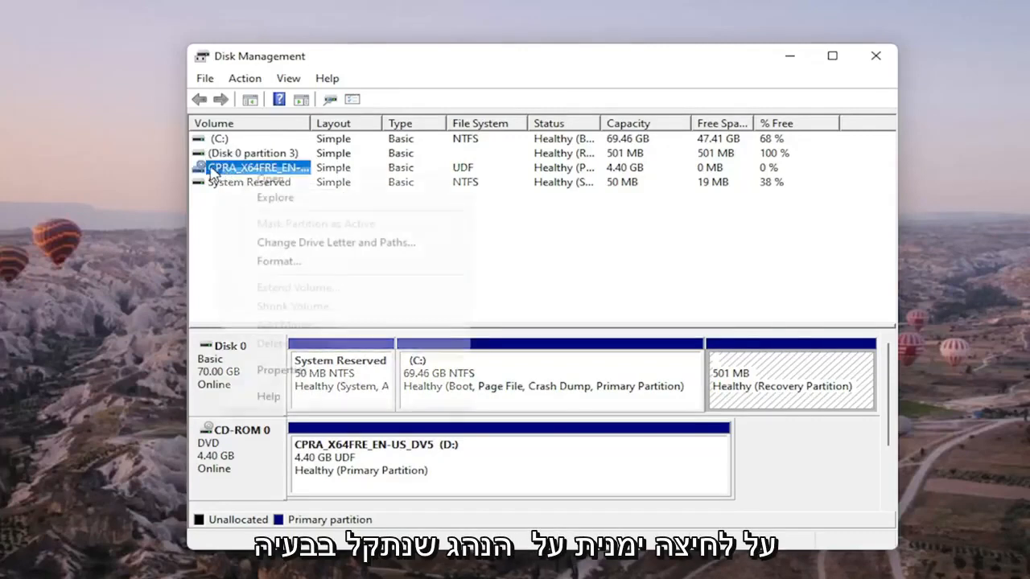
{"action": "mouse_move", "coordinate": [299, 241]}
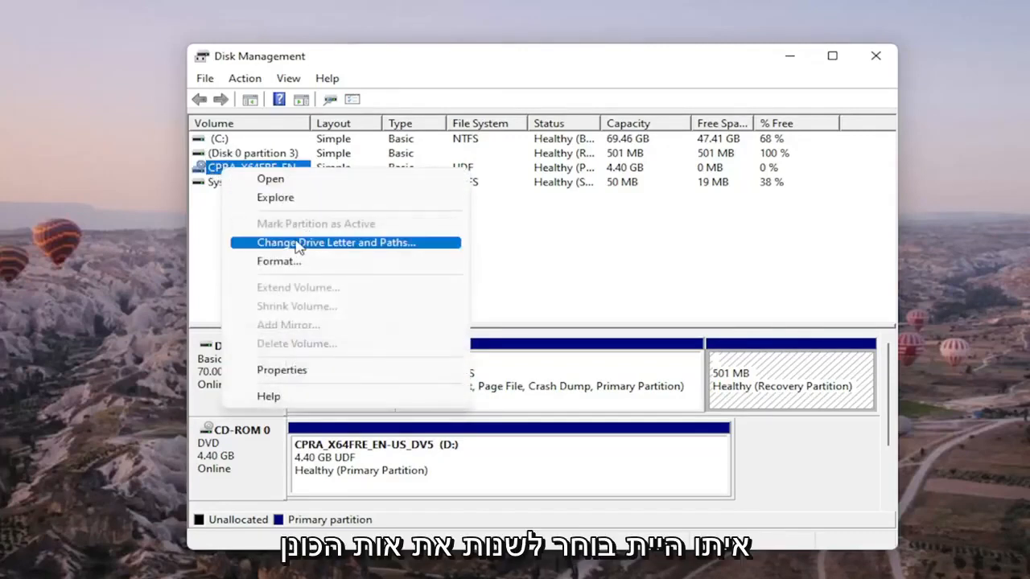
{"action": "left_click", "coordinate": [335, 241]}
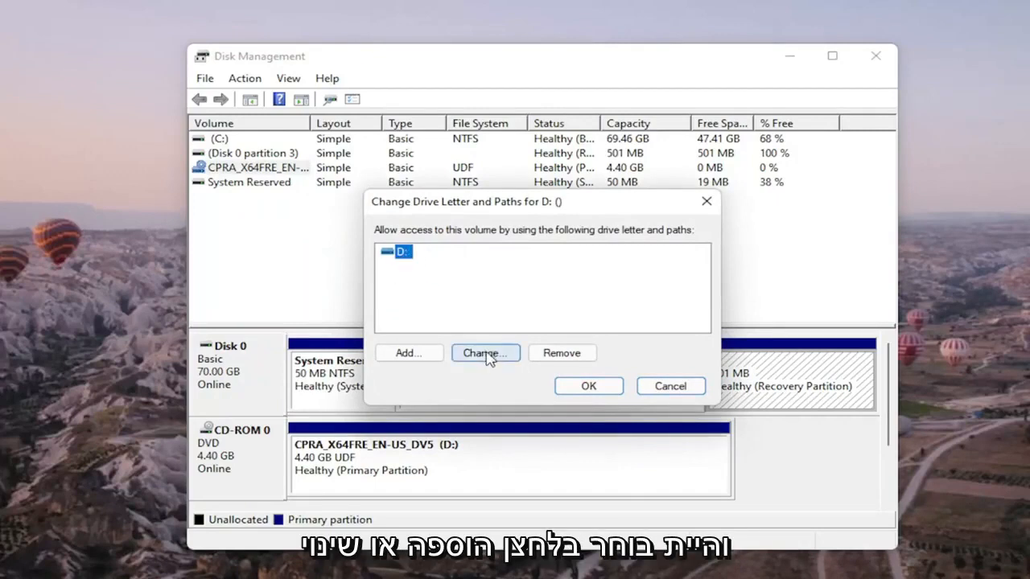
Change the CD-ROM letter from D: to G: and accept the compatibility warning
{"action": "left_click", "coordinate": [486, 353]}
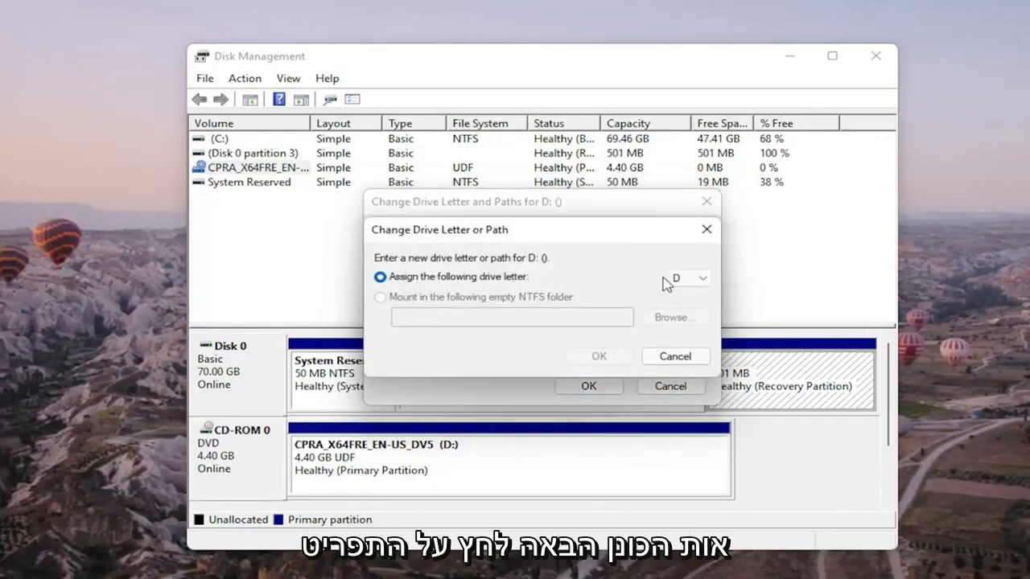
{"action": "left_click", "coordinate": [701, 277]}
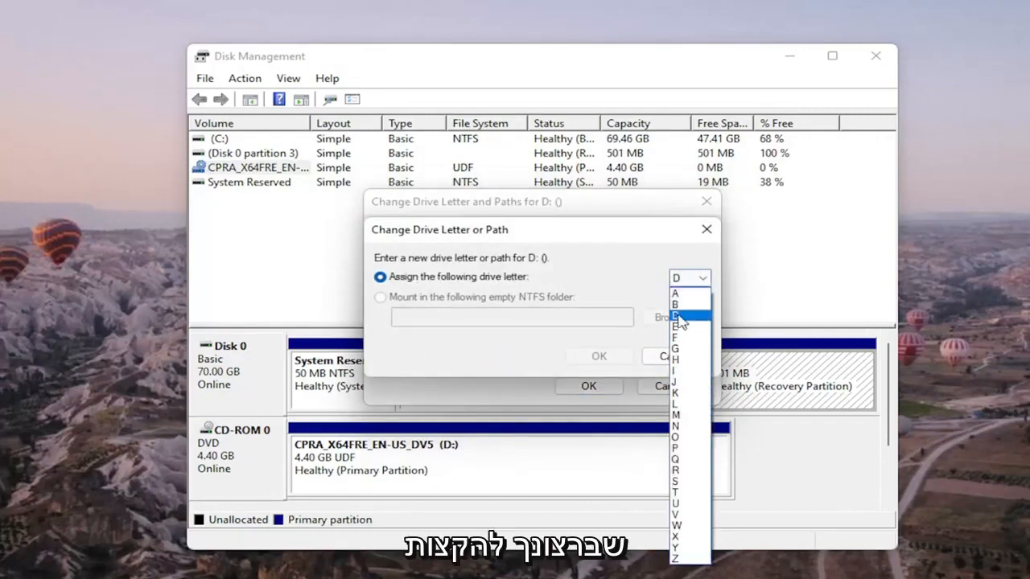
{"action": "left_click", "coordinate": [688, 312]}
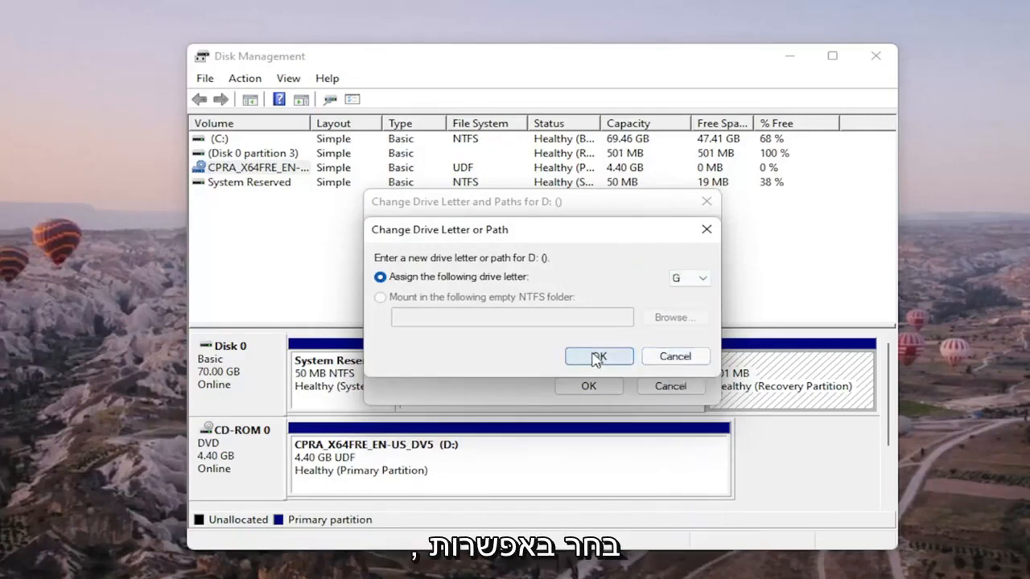
{"action": "left_click", "coordinate": [599, 357]}
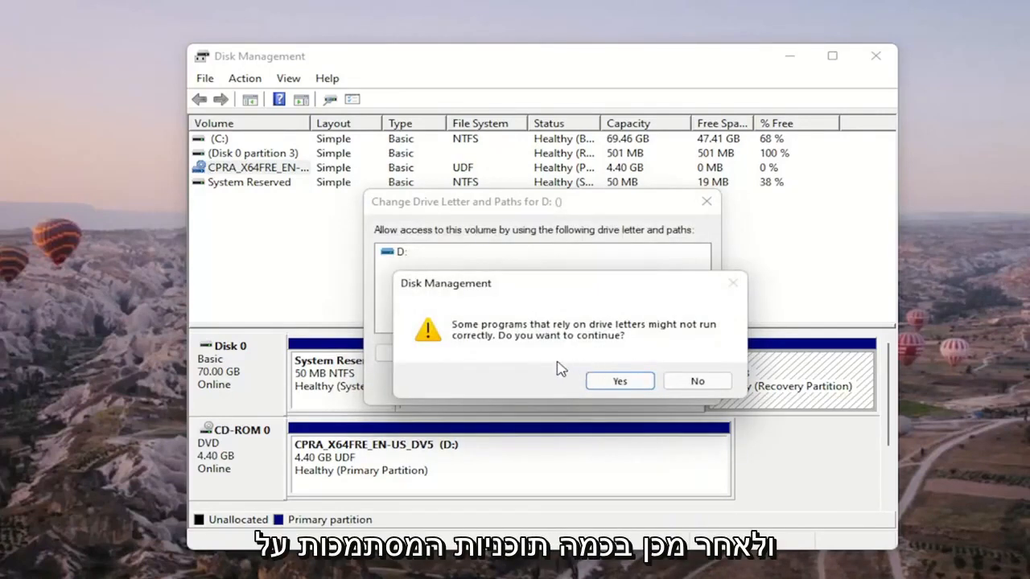
{"action": "mouse_move", "coordinate": [569, 354]}
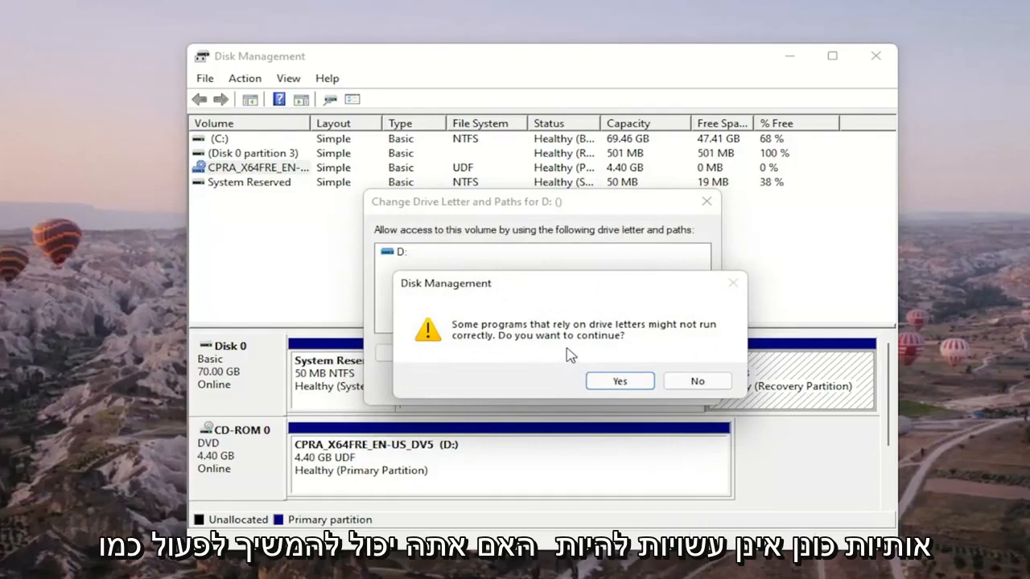
{"action": "mouse_move", "coordinate": [620, 382]}
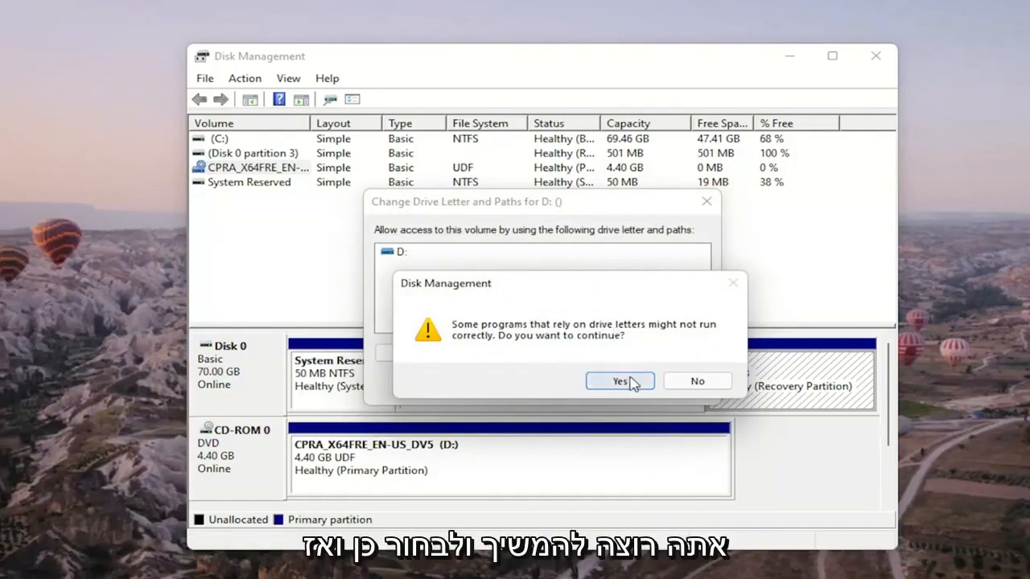
{"action": "left_click", "coordinate": [620, 380]}
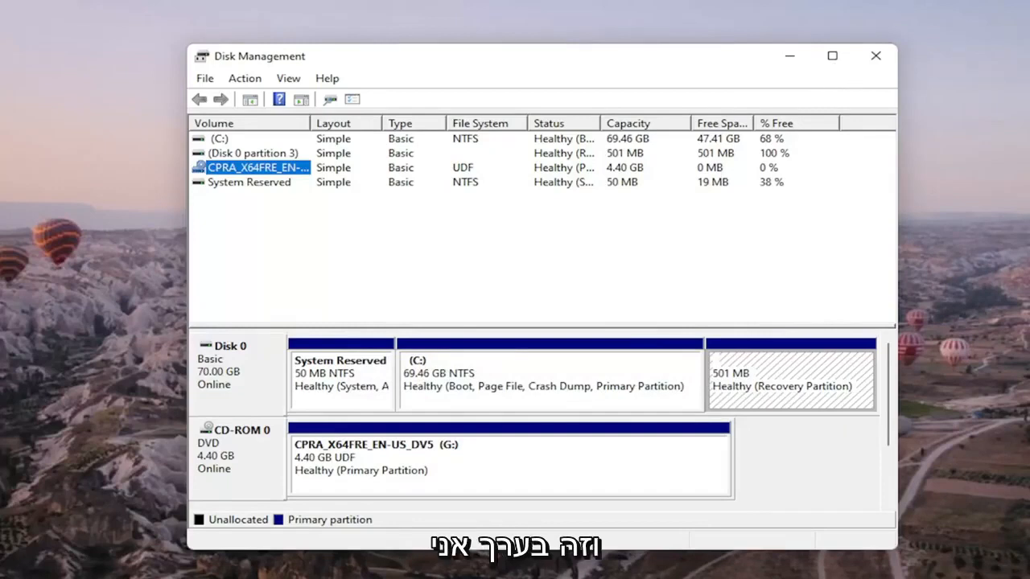
{"action": "mouse_move", "coordinate": [563, 288]}
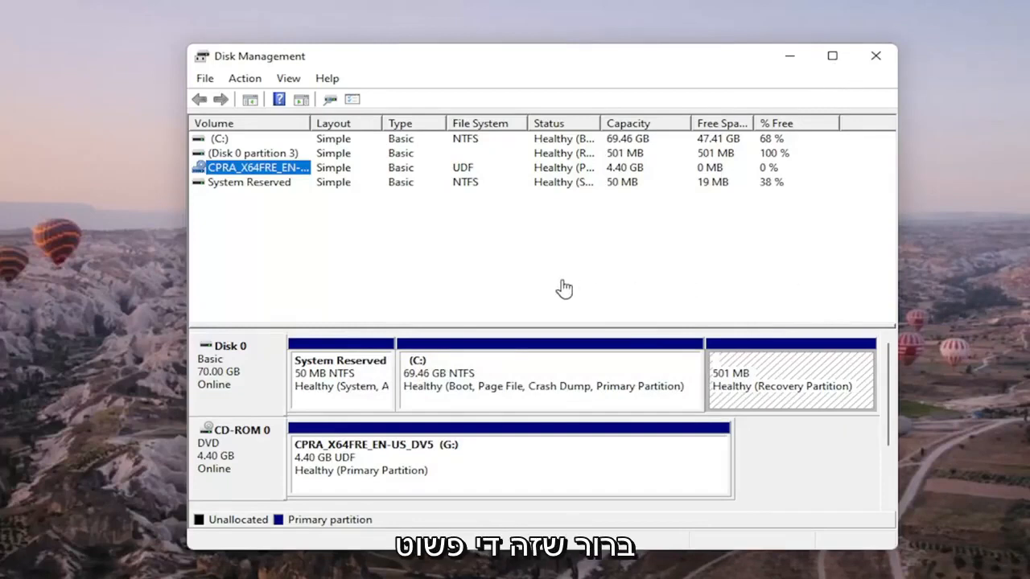